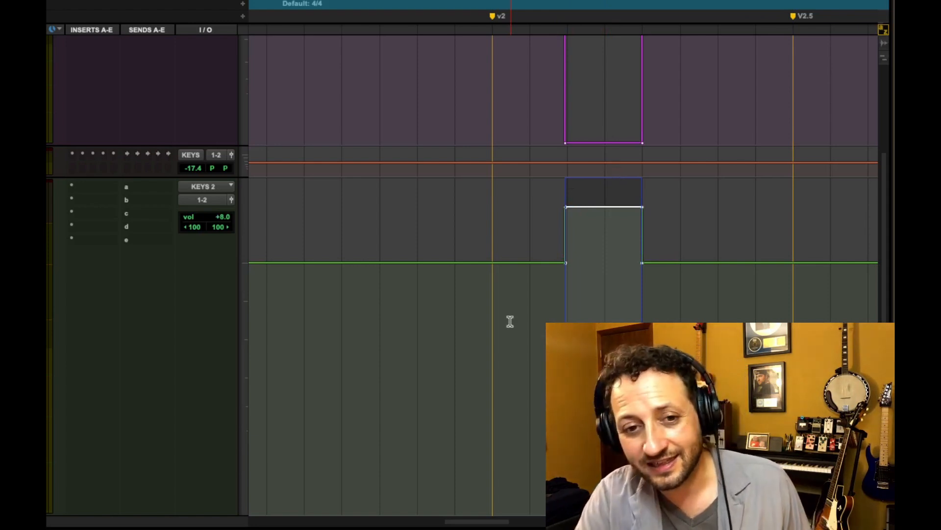
Step: Slope the Keys 2 swell from its peak down to baseline with a sharp early bend point
key("space")
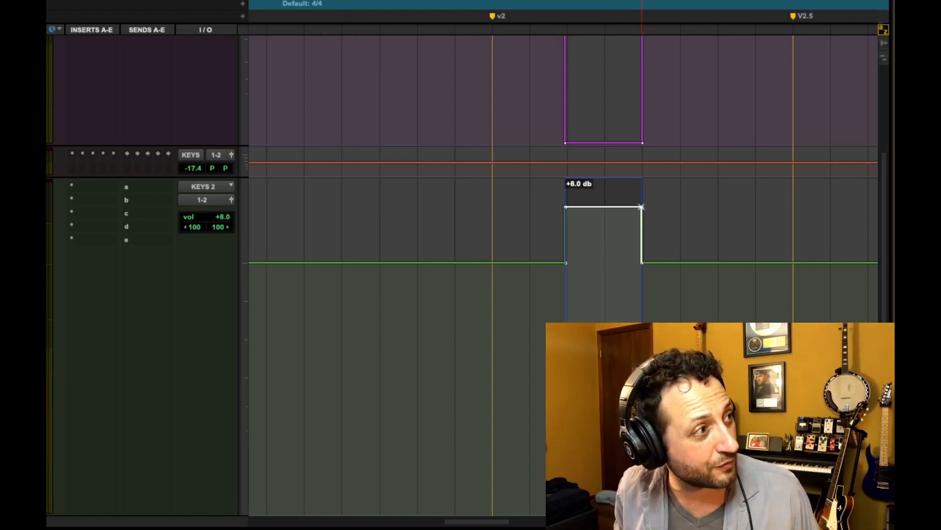
left_click_drag(642, 206, 641, 261)
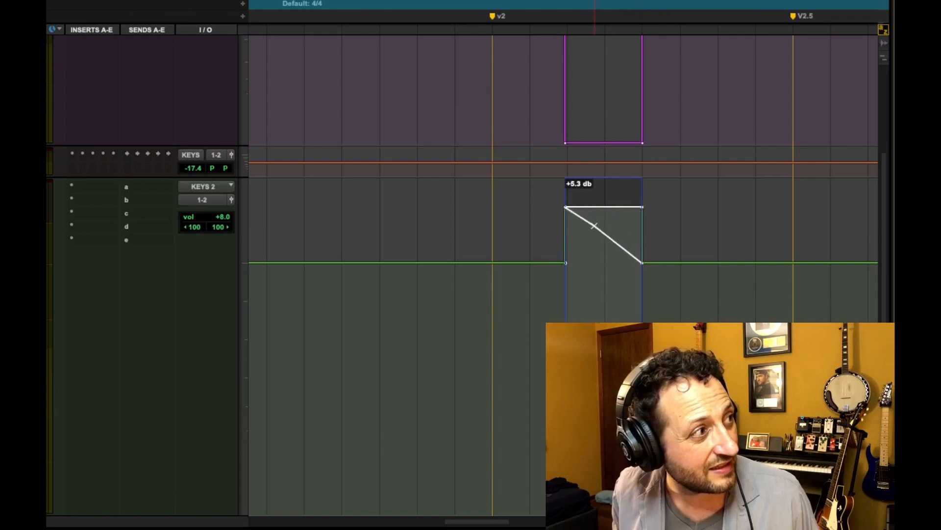
left_click_drag(595, 225, 582, 242)
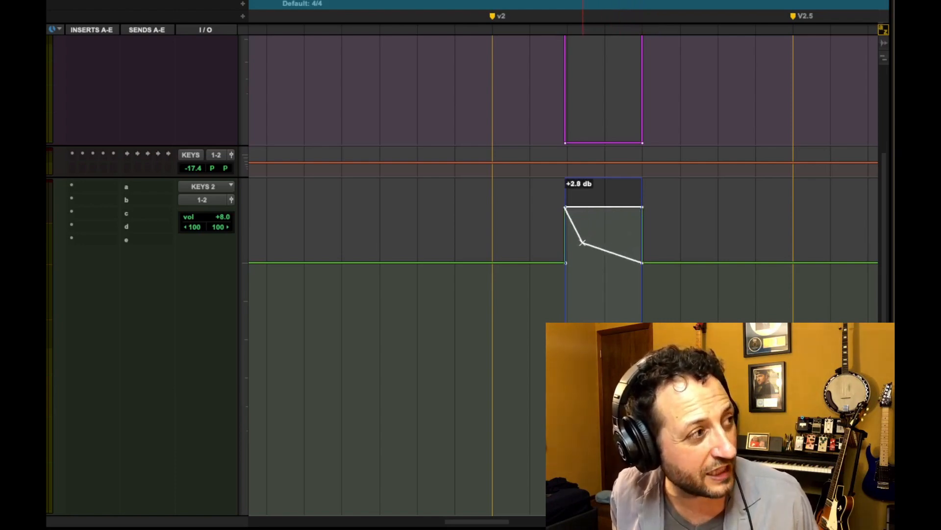
left_click_drag(581, 242, 578, 239)
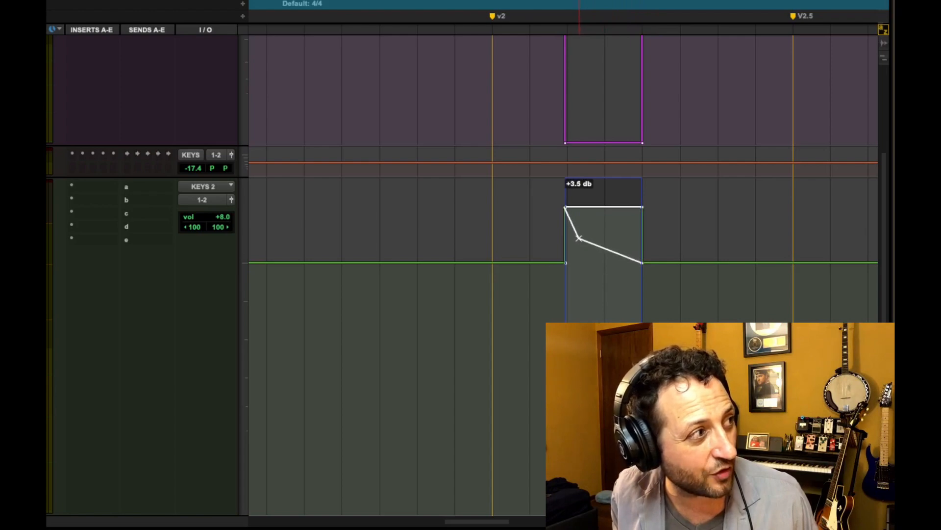
left_click_drag(579, 241, 576, 234)
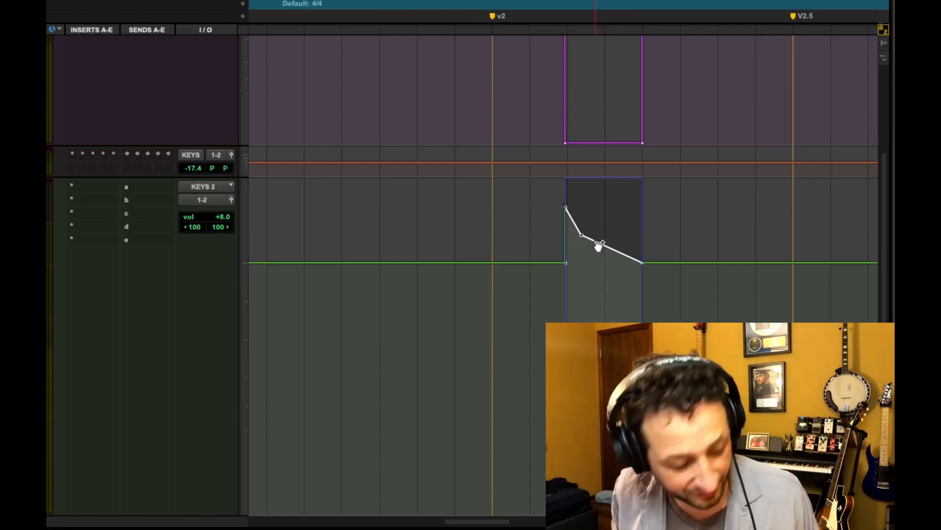
Step: Adjust the lower decay line and the tail level back toward the baseline
left_click_drag(600, 245, 595, 240)
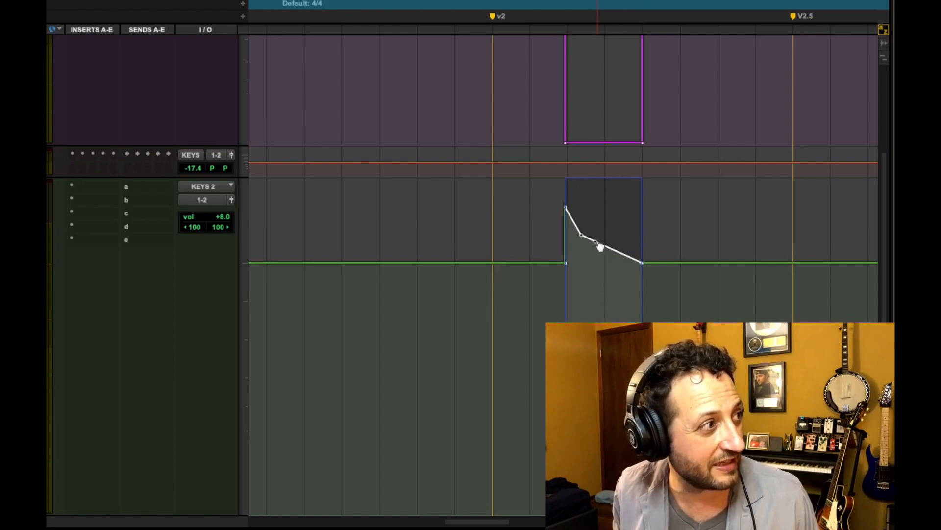
left_click_drag(599, 245, 606, 245)
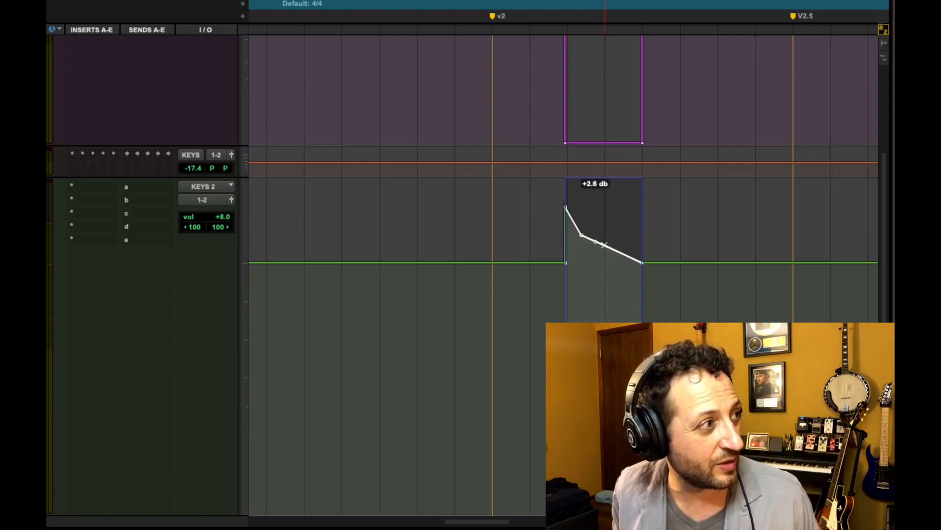
left_click_drag(640, 263, 640, 241)
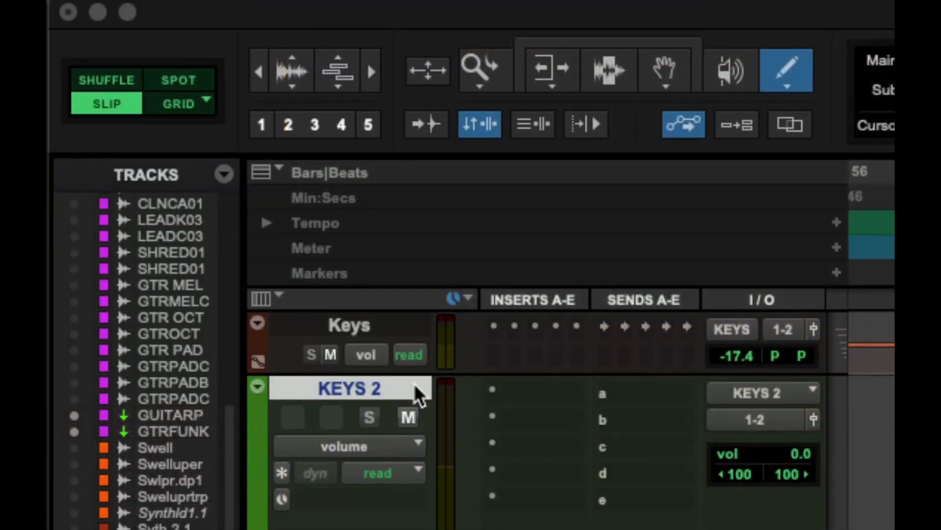
Step: Switch the Keys 2 track view from volume to the pan left automation lane
left_click(348, 445)
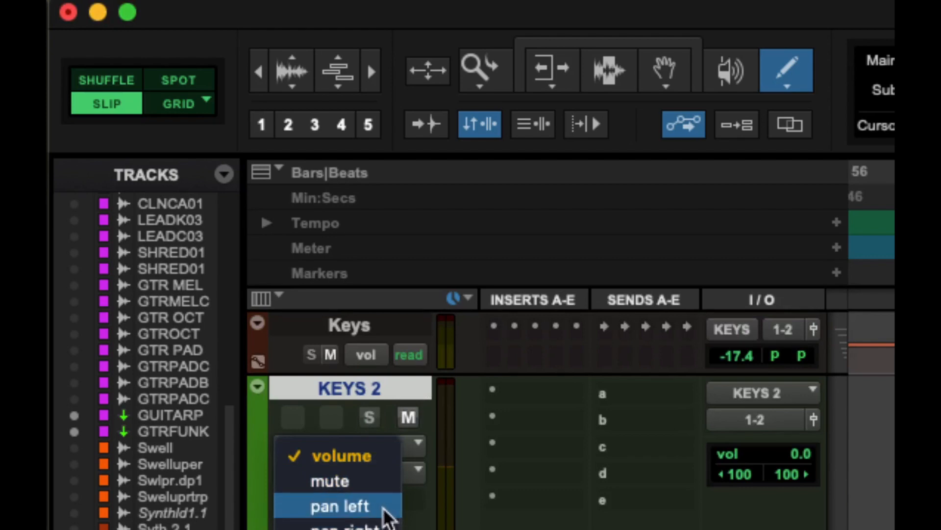
mouse_move(388, 513)
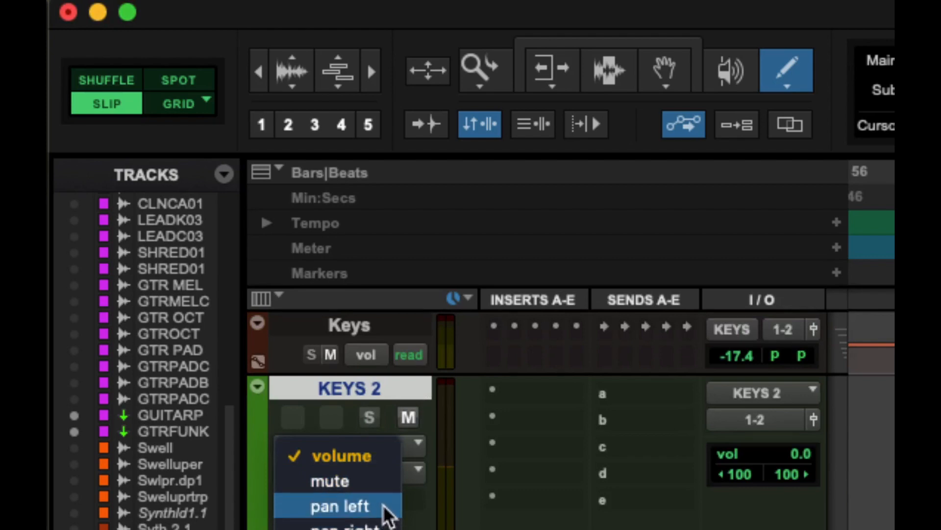
left_click(340, 506)
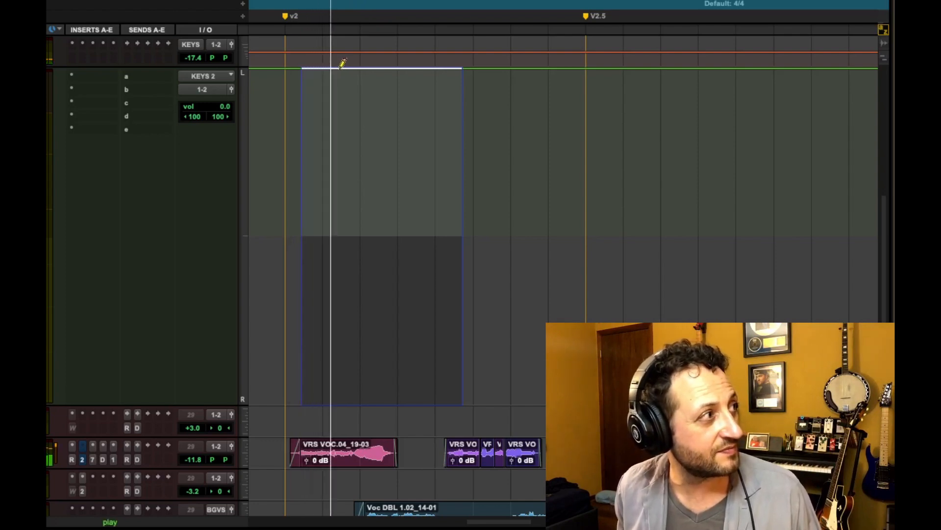
Step: Trim the Keys 2 pan line across the passage from full left down to full right
left_click_drag(341, 63, 373, 72)
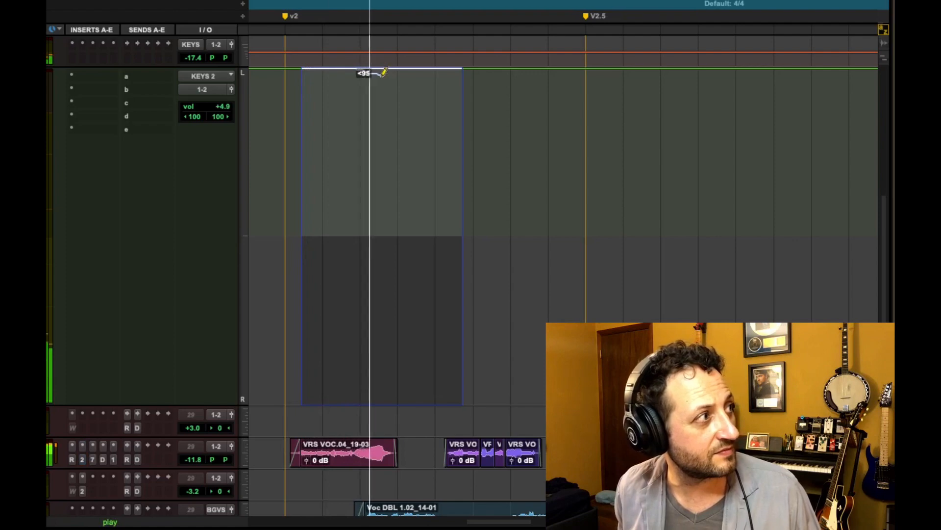
left_click_drag(382, 72, 444, 411)
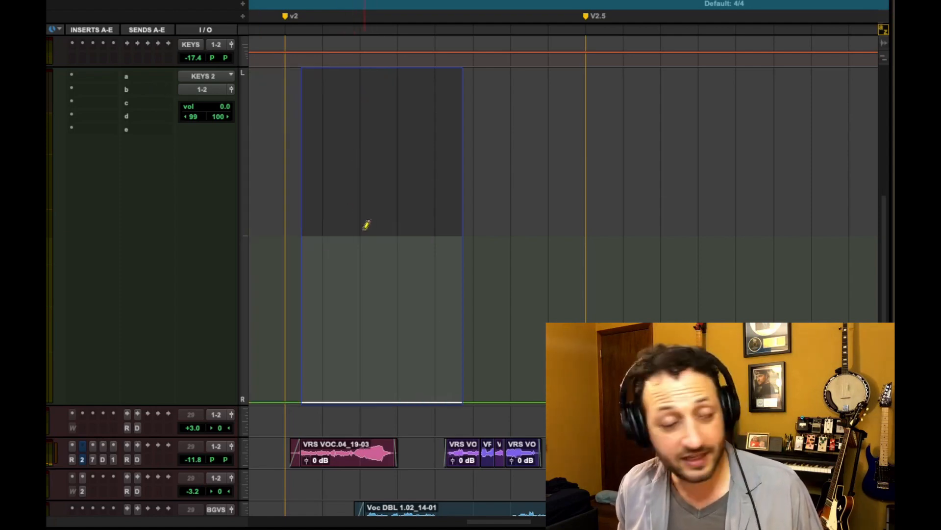
mouse_move(387, 136)
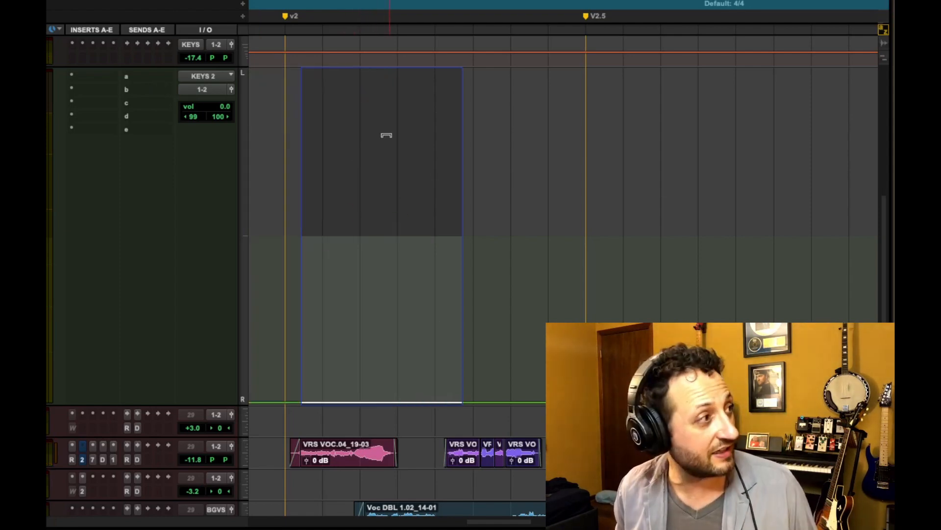
Step: Return the passage's pan line to full left while the outside line sits right
scroll("down", 3)
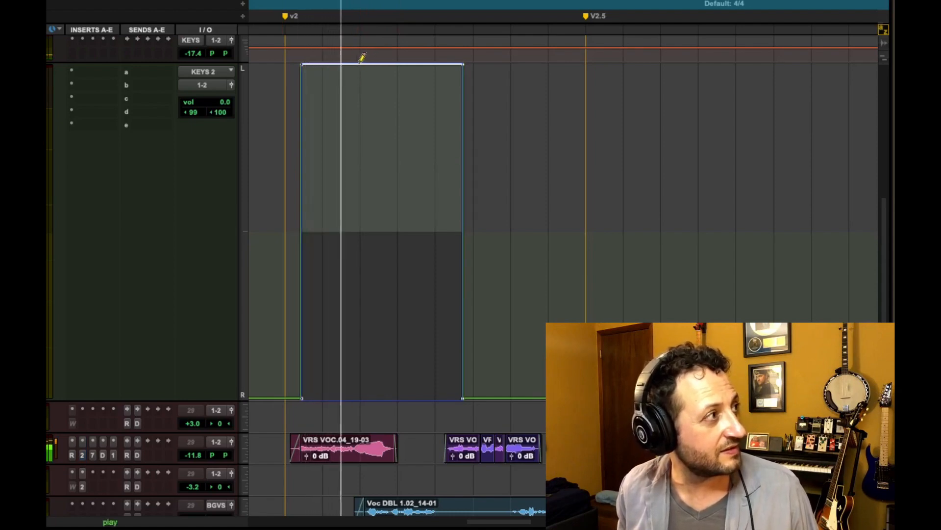
Step: Pencil-draw the Keys 2 pan sweeping from full left to full right, holding right to the passage end
left_click_drag(363, 57, 396, 195)
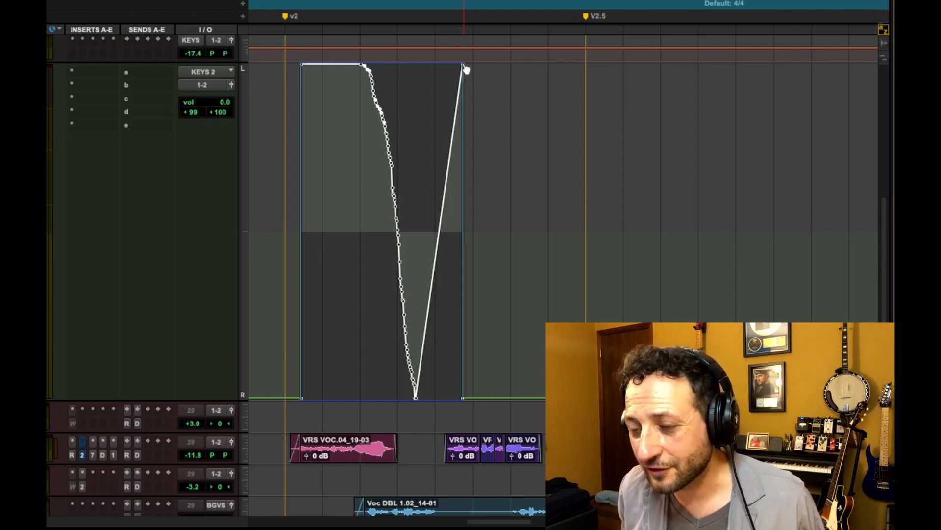
left_click_drag(465, 69, 461, 398)
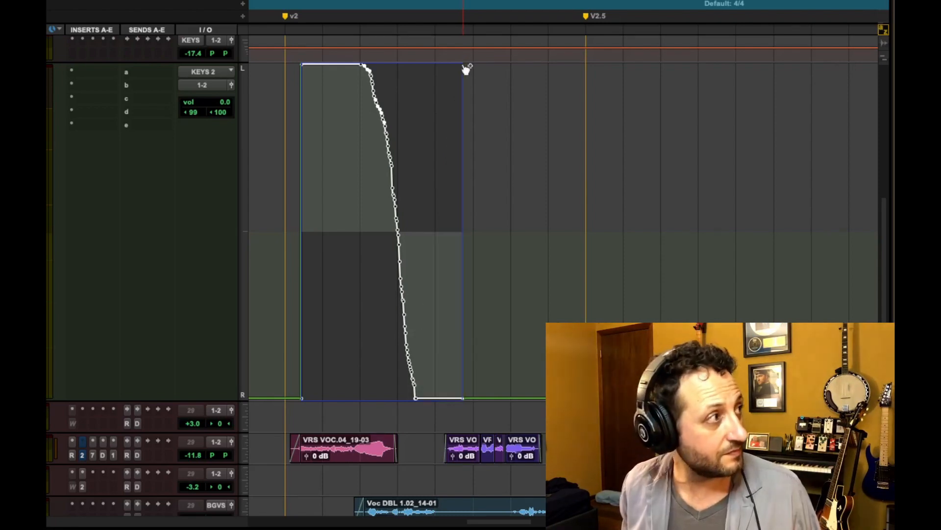